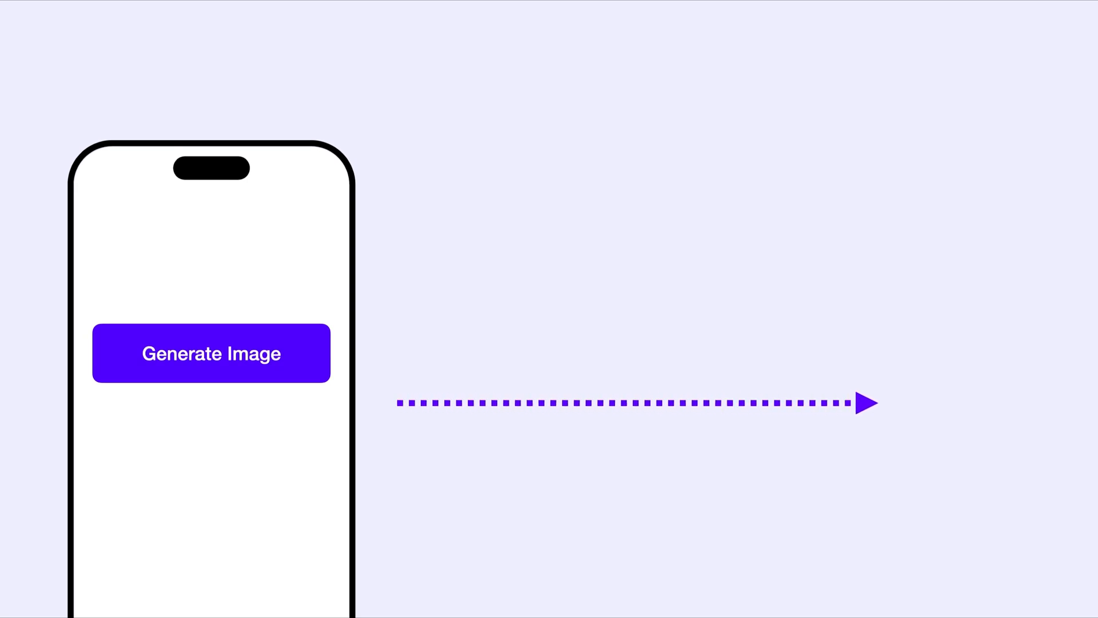
# Turn on Make Private so the Gemini Private API call routes through a Cloud Function.
pyautogui.click(211, 352)
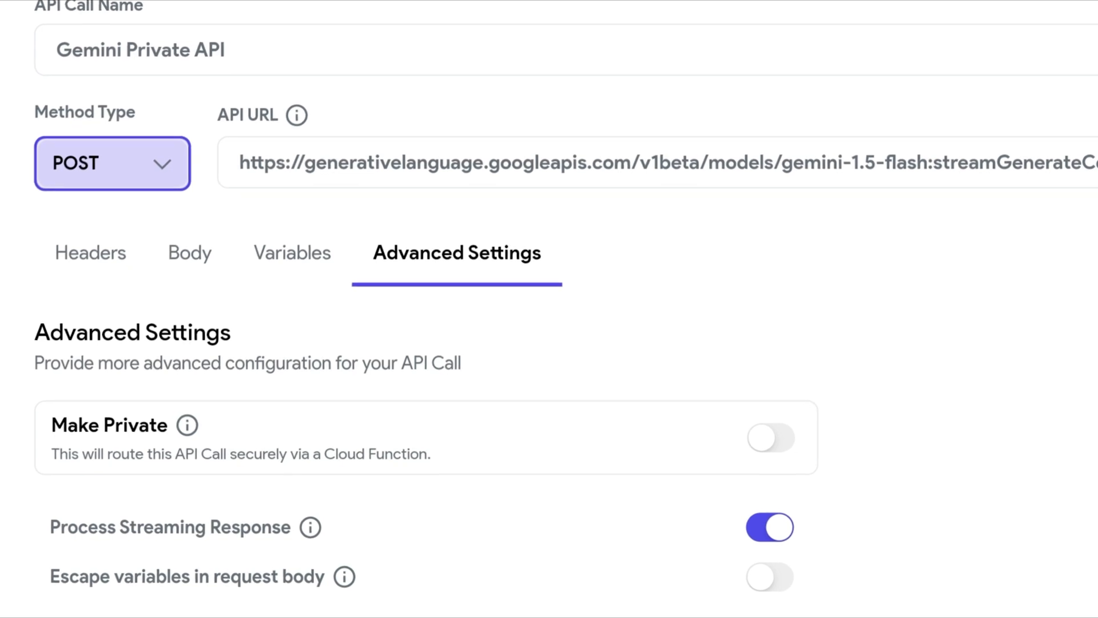
pyautogui.click(771, 446)
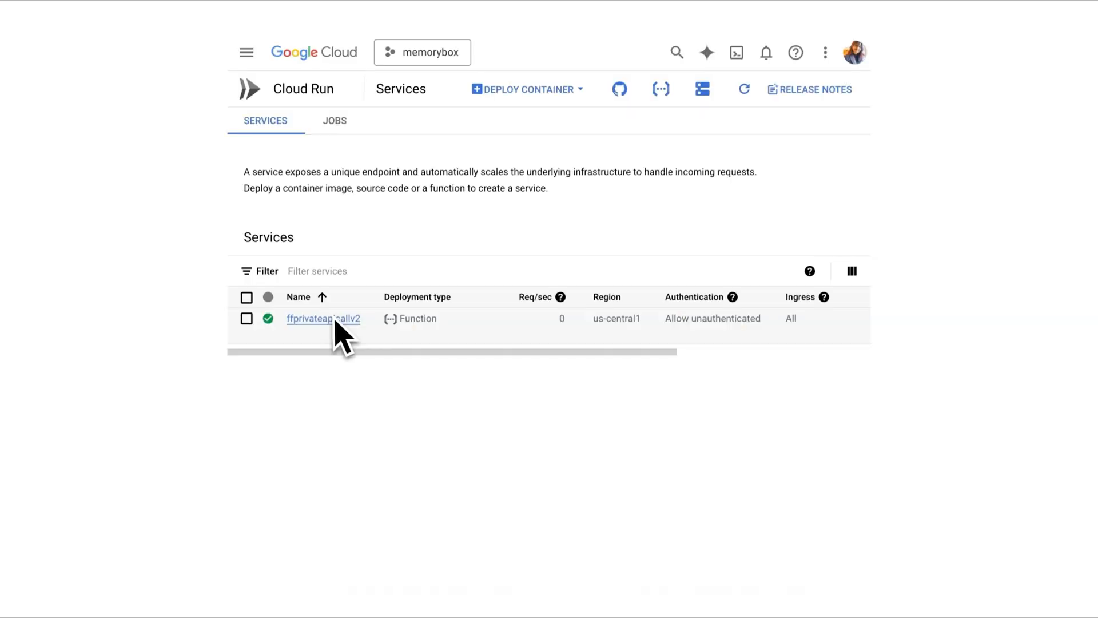
pyautogui.click(323, 318)
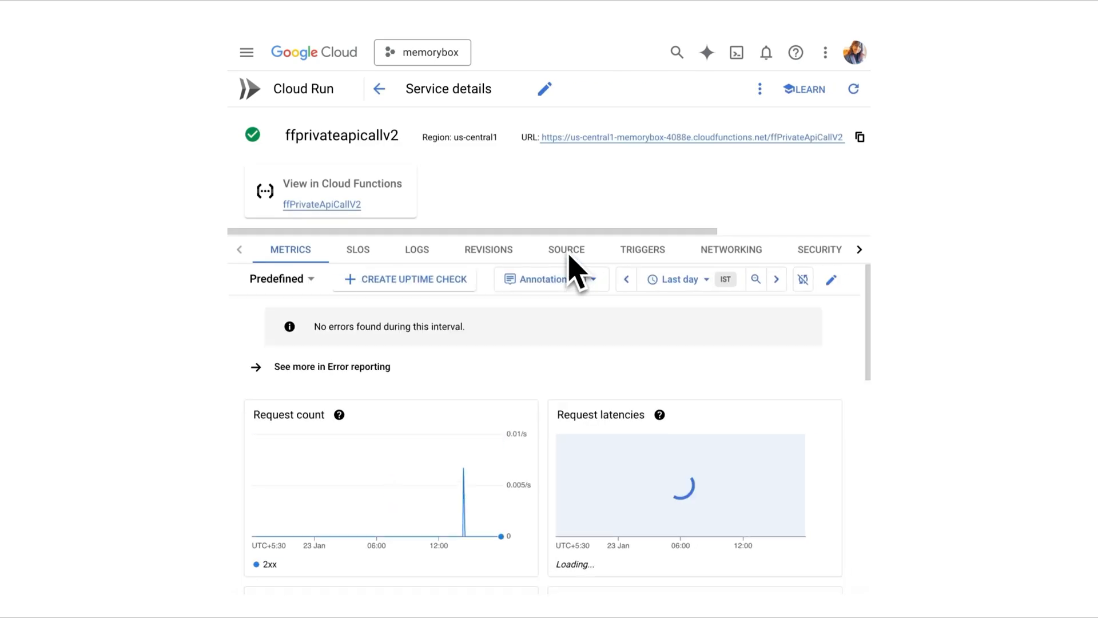
pyautogui.click(567, 249)
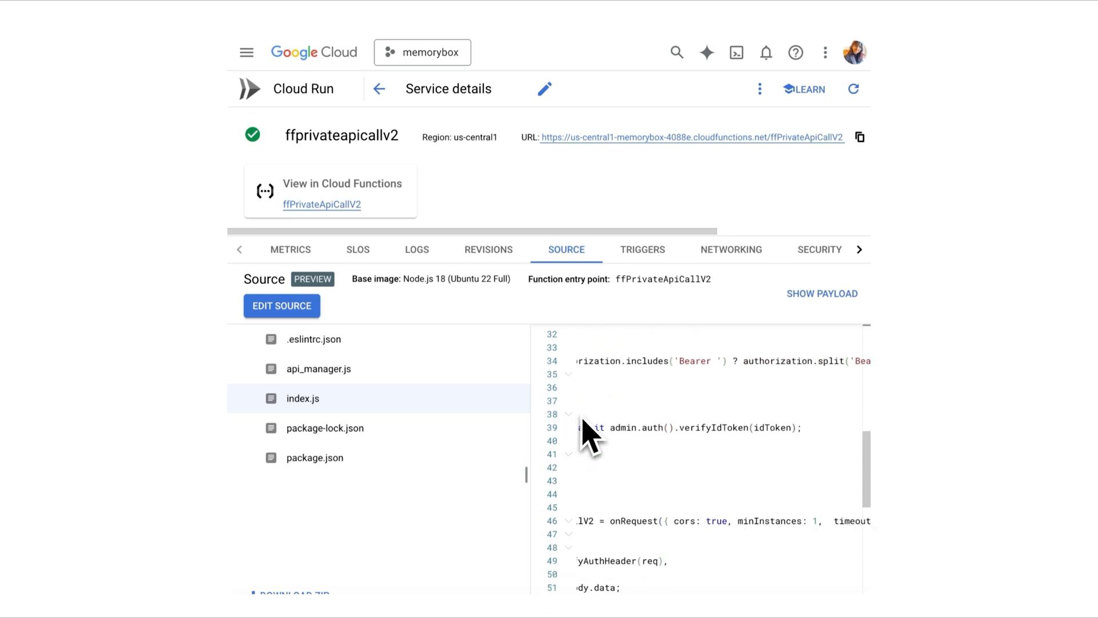
pyautogui.click(379, 90)
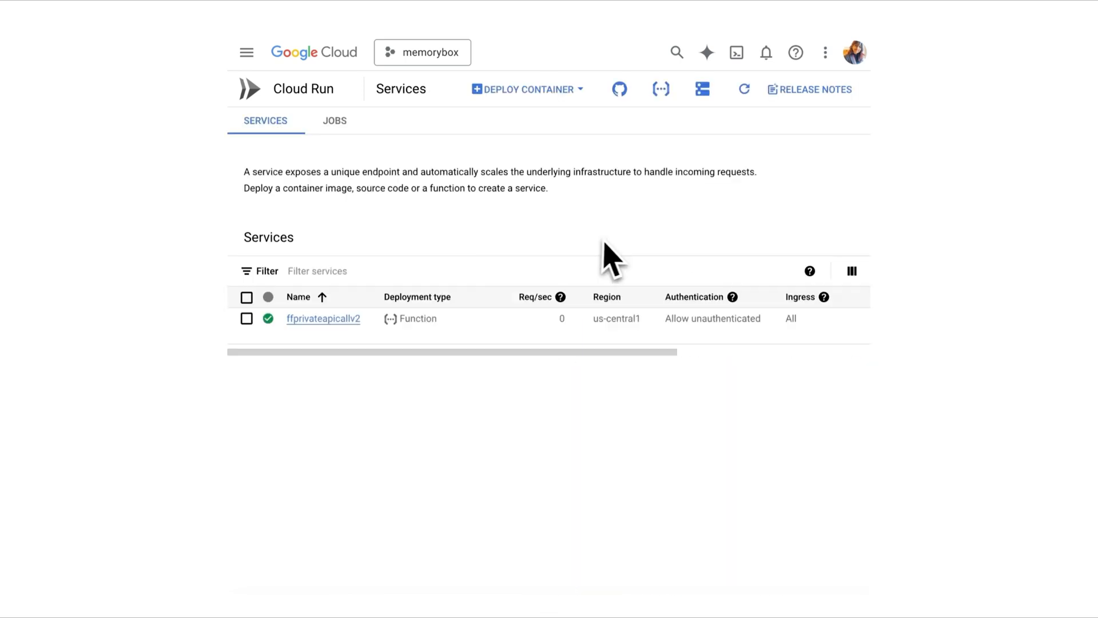
pyautogui.moveTo(662, 90)
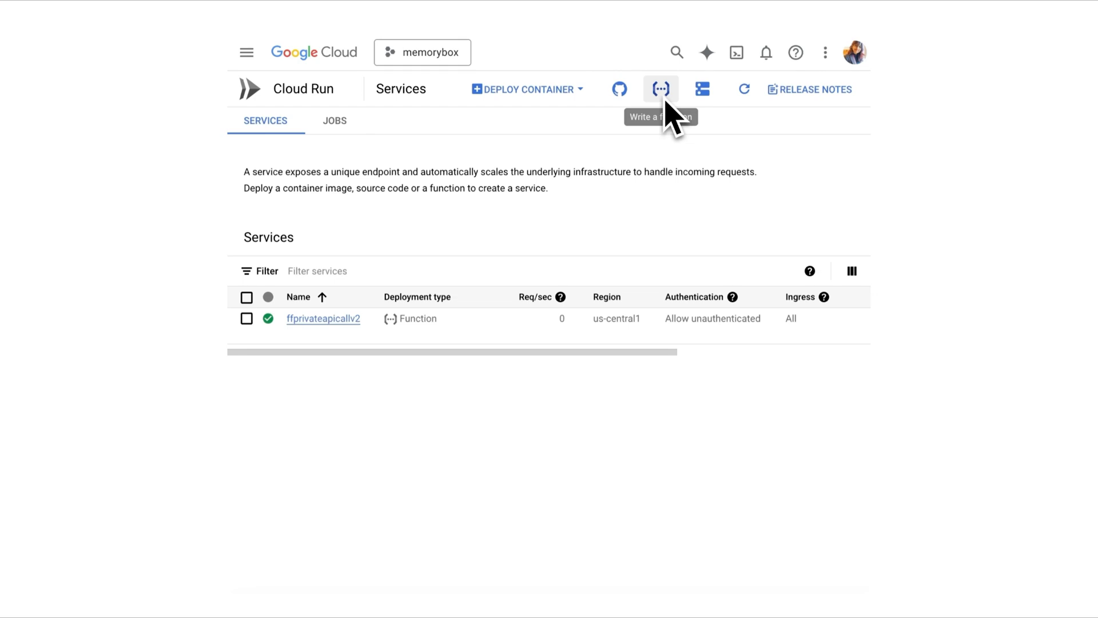
pyautogui.click(662, 89)
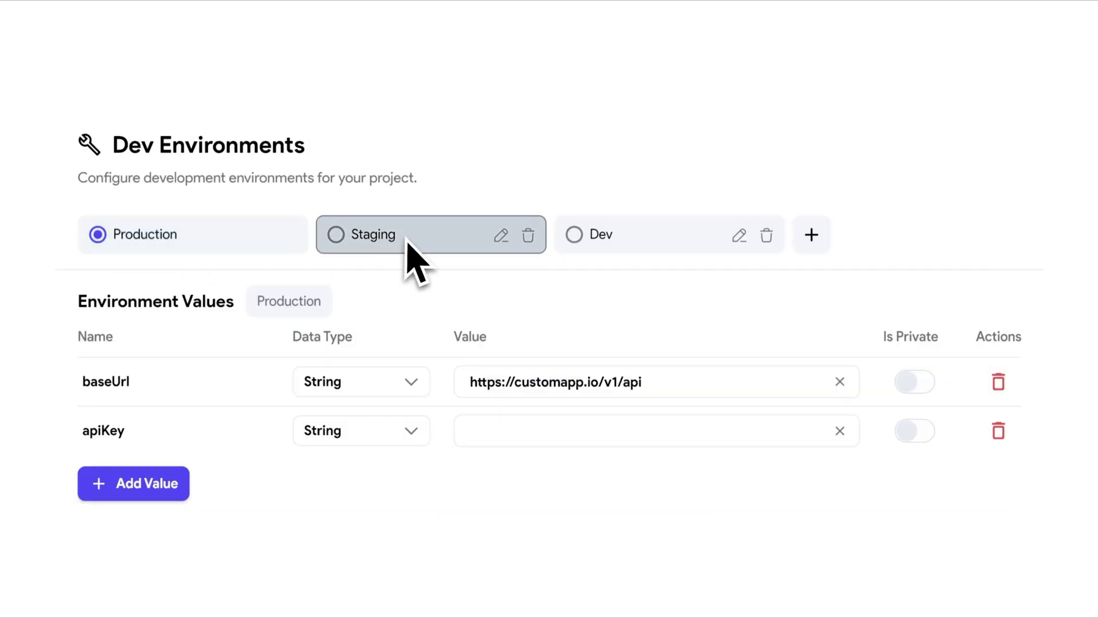
# Review Staging and Dev environment values, then mark Dev's apiKey value Is Private.
pyautogui.click(373, 234)
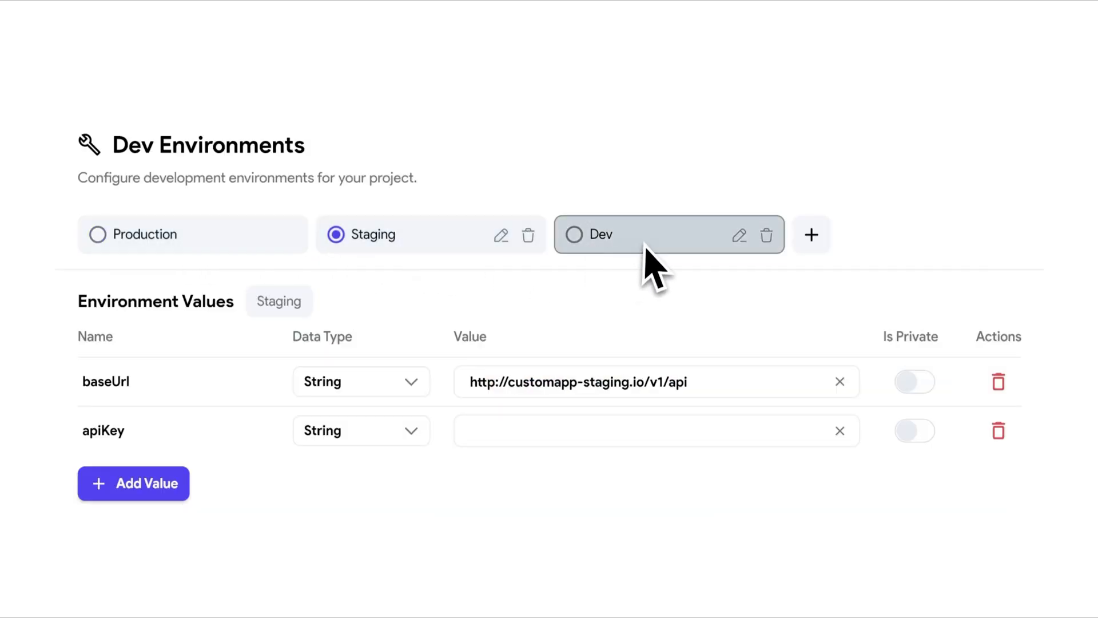
pyautogui.click(574, 234)
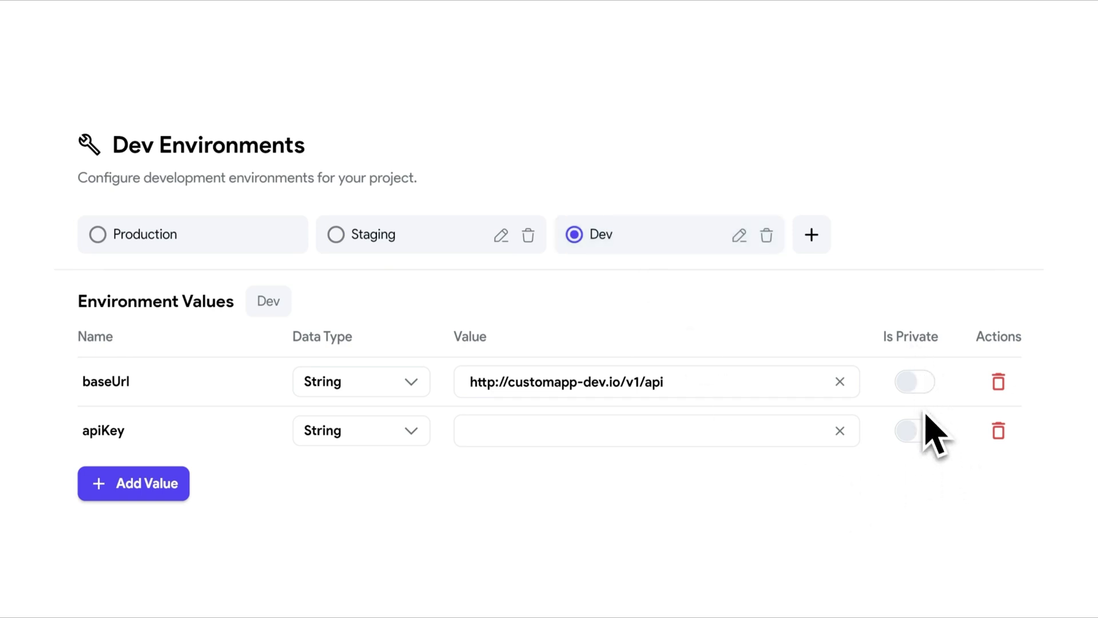
pyautogui.click(914, 430)
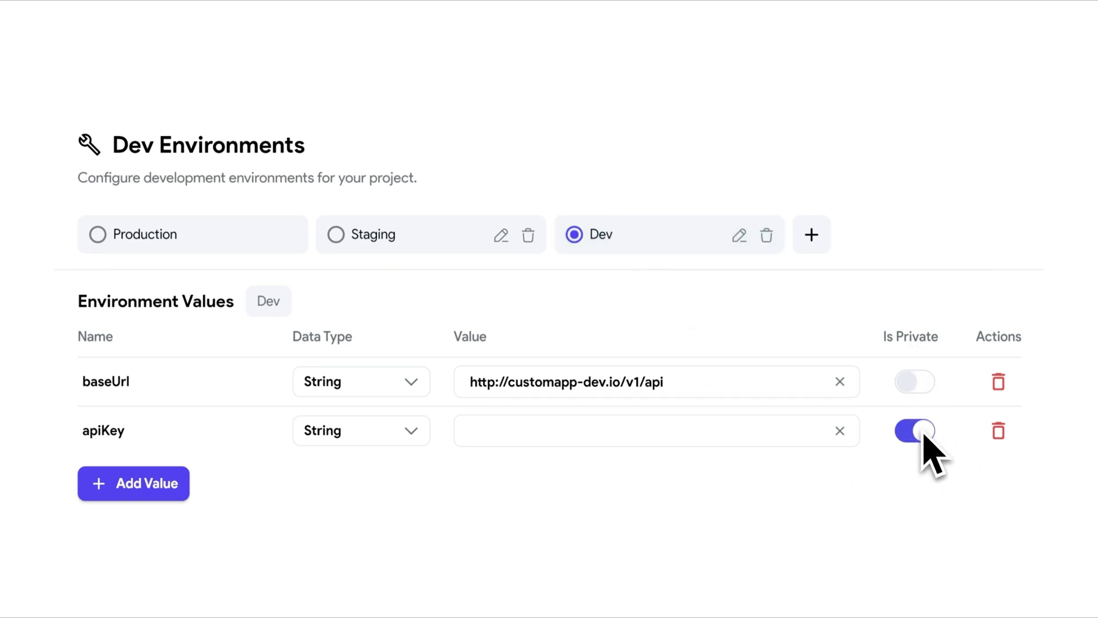